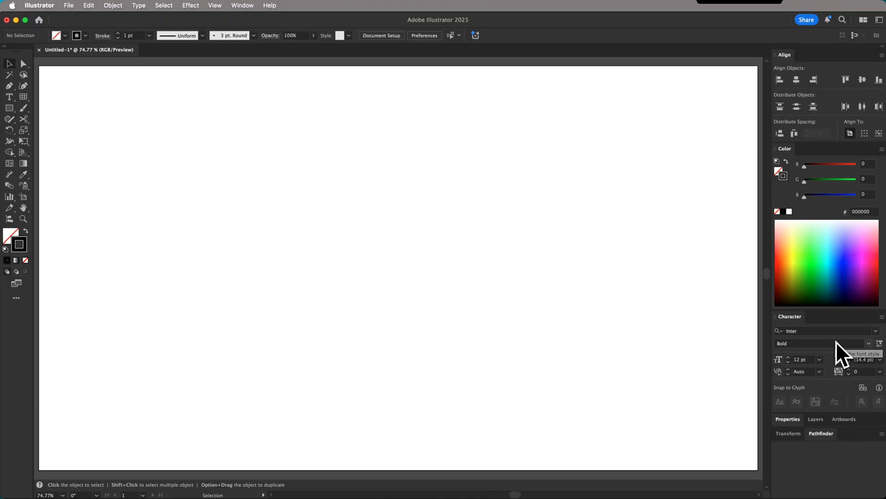
mouse_move(421, 190)
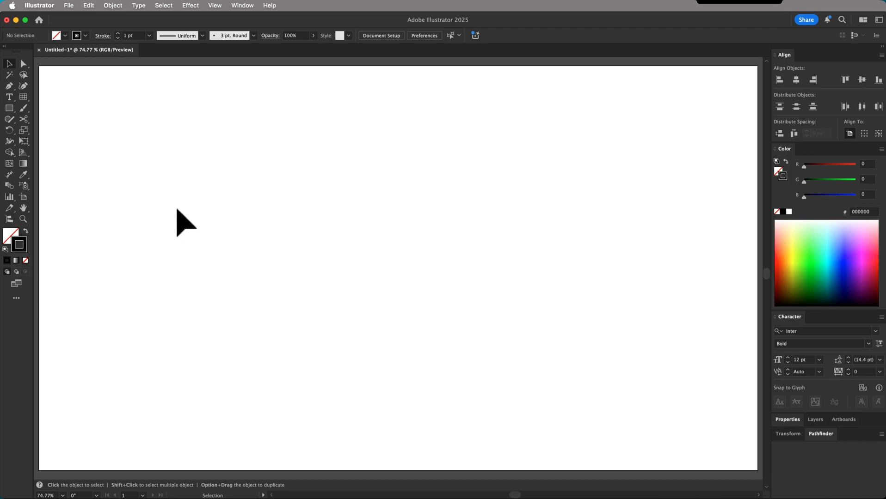
- Group the black Q block shapes into a single object
click(214, 5)
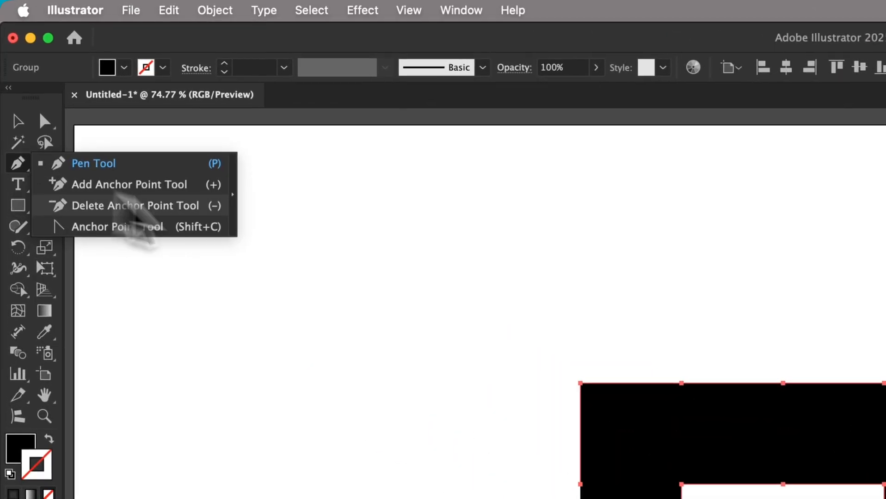
- Run the Logo Grid Generator's Generate All to add gridlines, anchors, handles and outlines layers
click(684, 200)
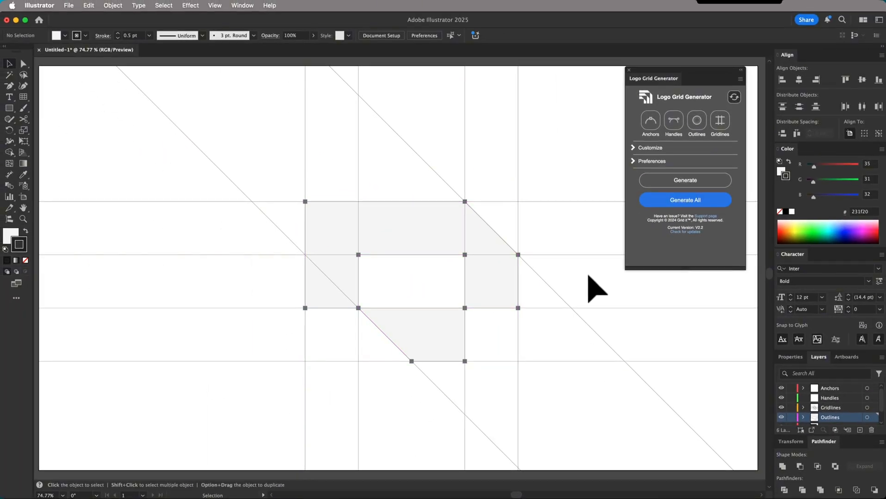
mouse_move(587, 340)
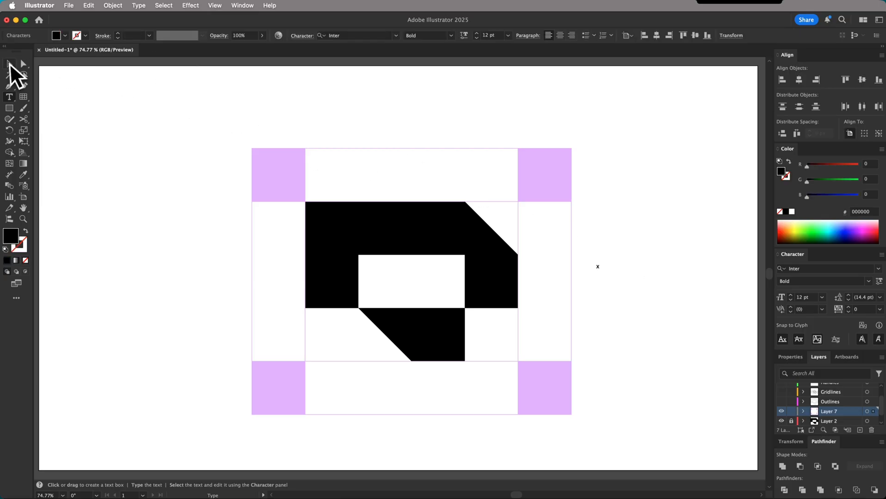
- Place an Inter Bold point-text box to the right of the Q mark
click(597, 267)
text(Qitekt)
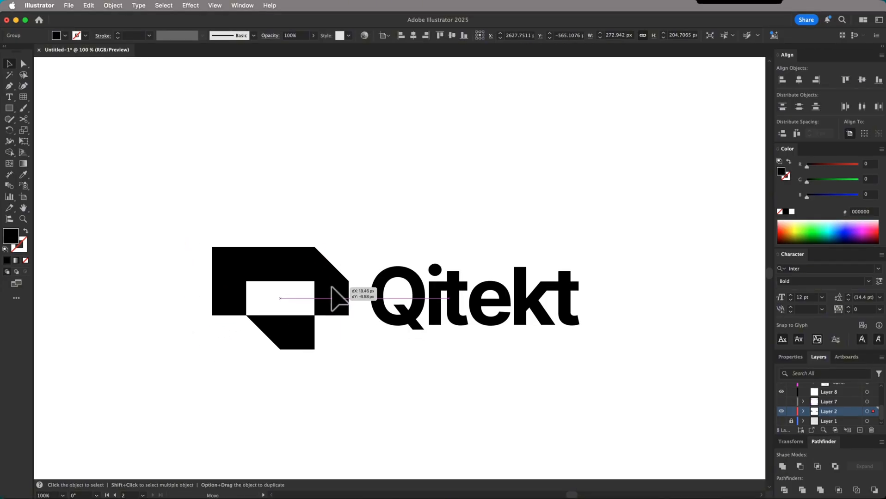
- Drag the Q mark group into place beside the Qitekt wordmark
drag(337, 298, 480, 378)
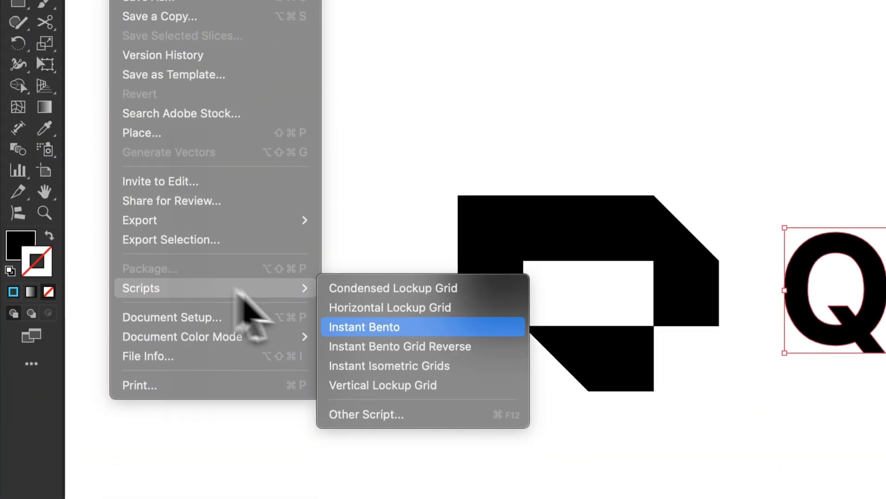
- Run the Horizontal Lockup Grid script to frame the mark and wordmark with magenta guides
click(364, 327)
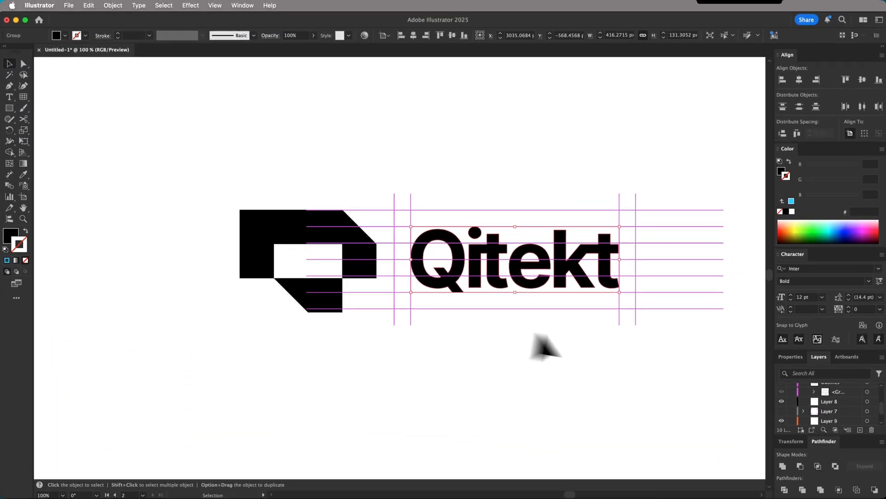